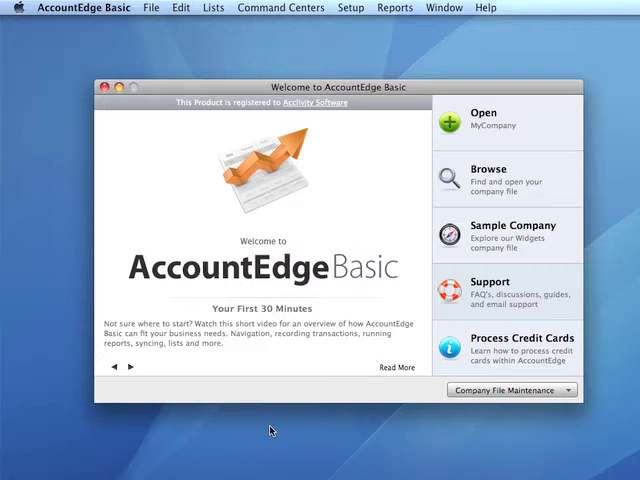
{"action": "mouse_move", "coordinate": [262, 376]}
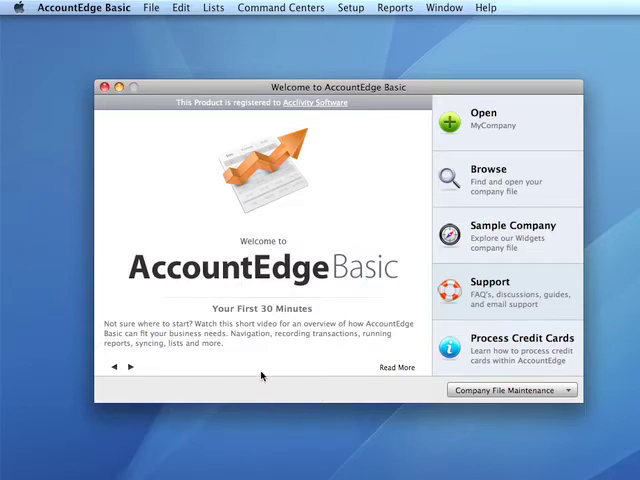
{"action": "mouse_move", "coordinate": [248, 336]}
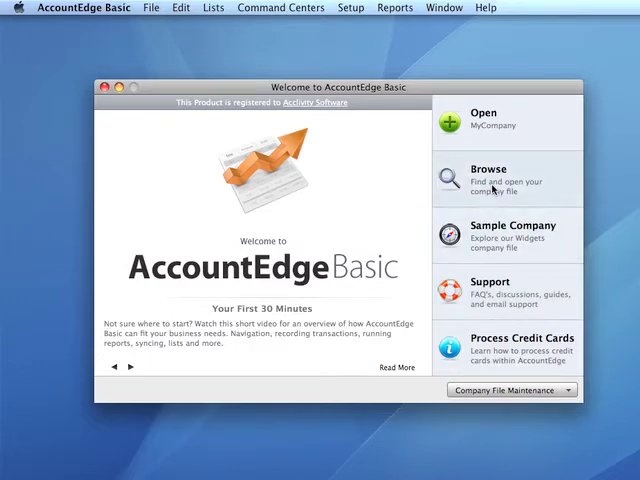
{"action": "mouse_move", "coordinate": [494, 130]}
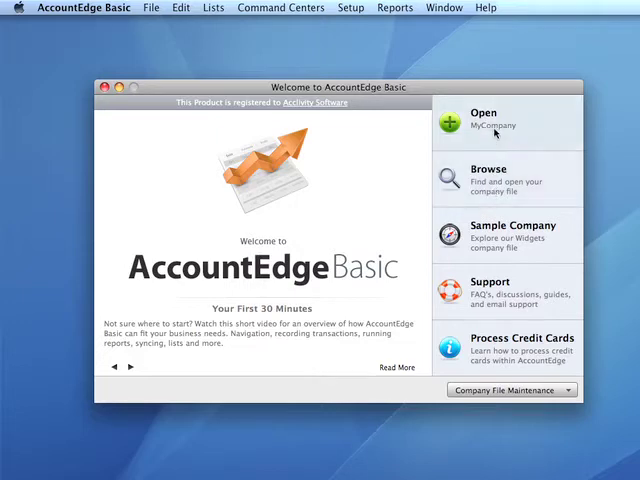
{"action": "mouse_move", "coordinate": [494, 132]}
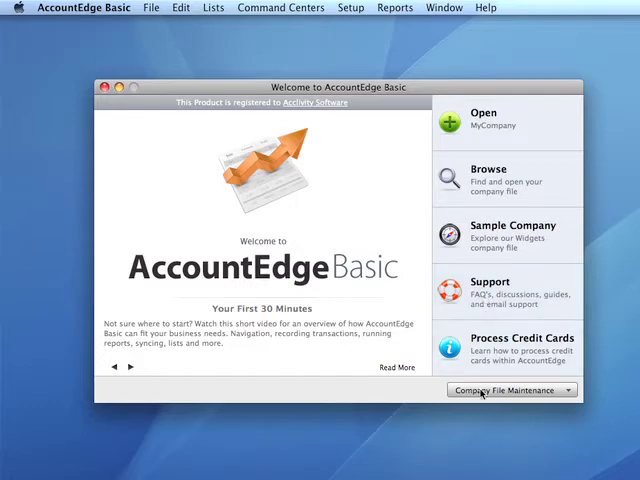
Show the Company File Maintenance tasks for creating, optimising, upgrading or restoring a file
{"action": "left_click", "coordinate": [510, 390]}
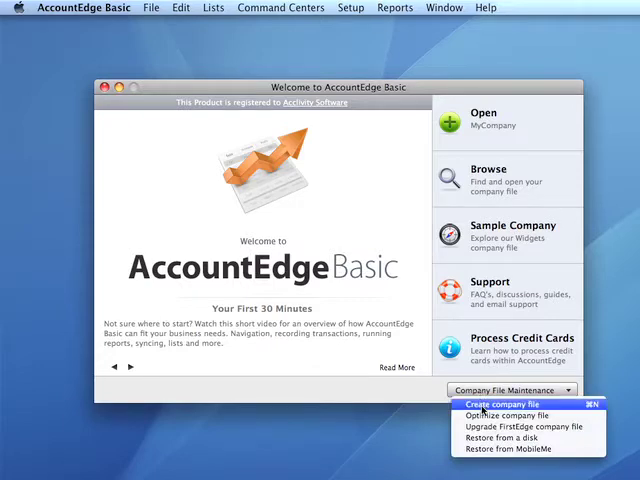
{"action": "mouse_move", "coordinate": [524, 426]}
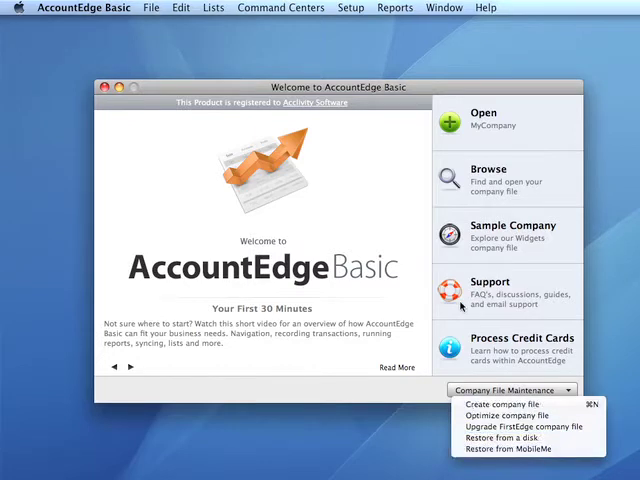
{"action": "mouse_move", "coordinate": [474, 232]}
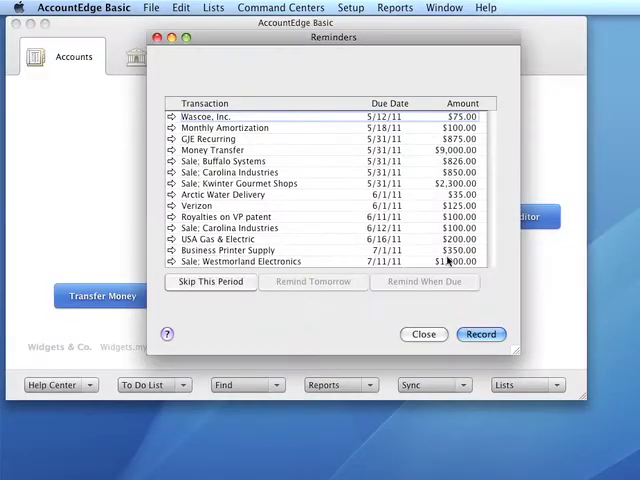
Close the Reminders list so the Accounts command centre for Widgets & Co. shows
{"action": "left_click", "coordinate": [424, 334]}
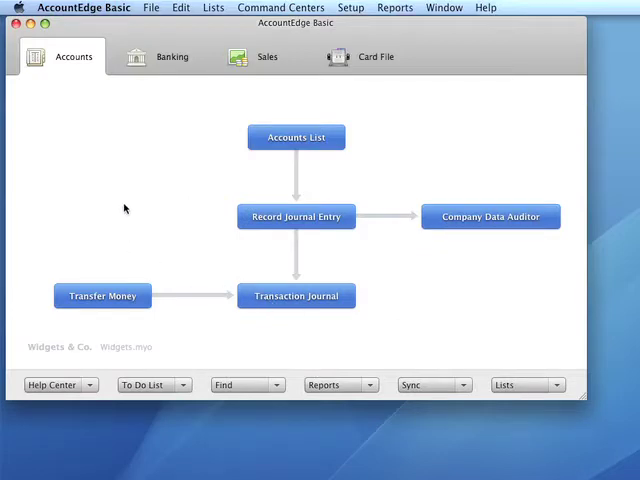
{"action": "mouse_move", "coordinate": [136, 200]}
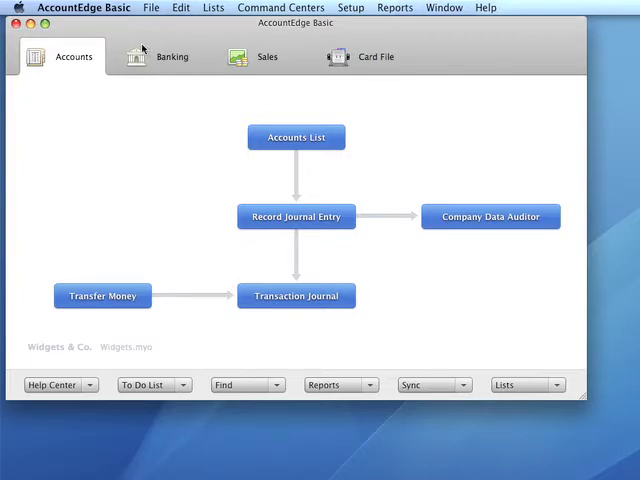
Choose Back Up… from the File menu to reach the company file backup options
{"action": "left_click", "coordinate": [152, 8]}
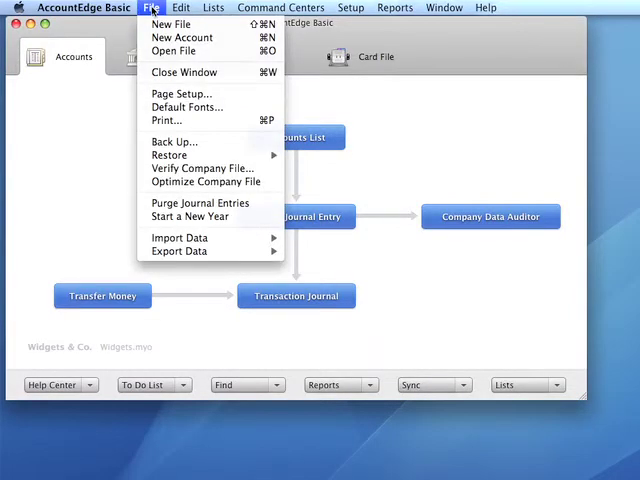
{"action": "mouse_move", "coordinate": [176, 52]}
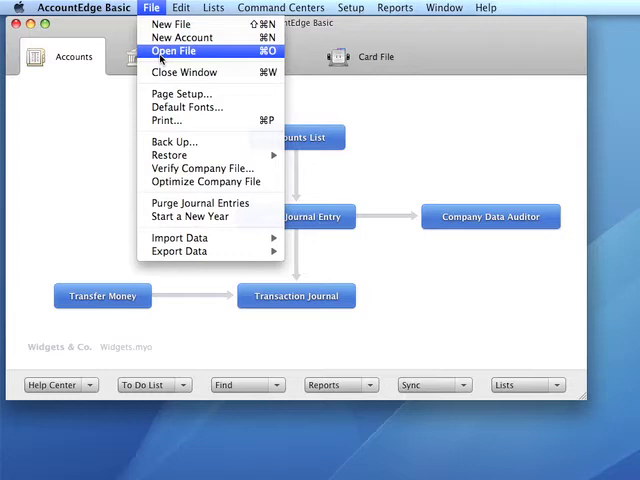
{"action": "mouse_move", "coordinate": [162, 58]}
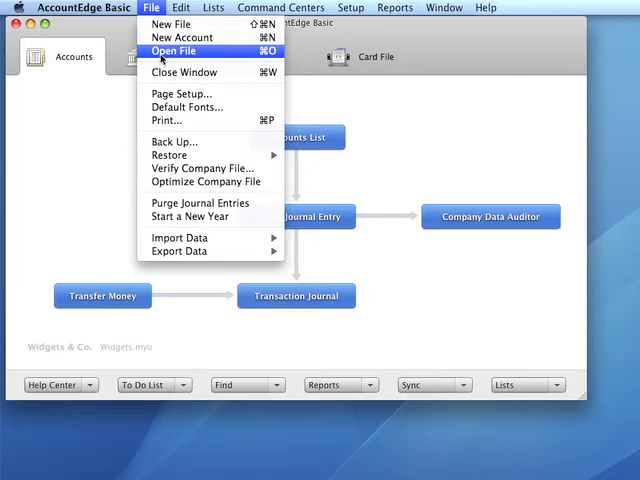
{"action": "mouse_move", "coordinate": [176, 140]}
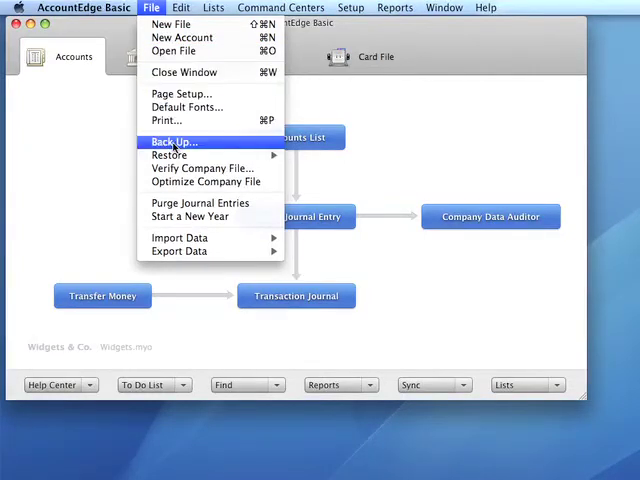
{"action": "left_click", "coordinate": [174, 142]}
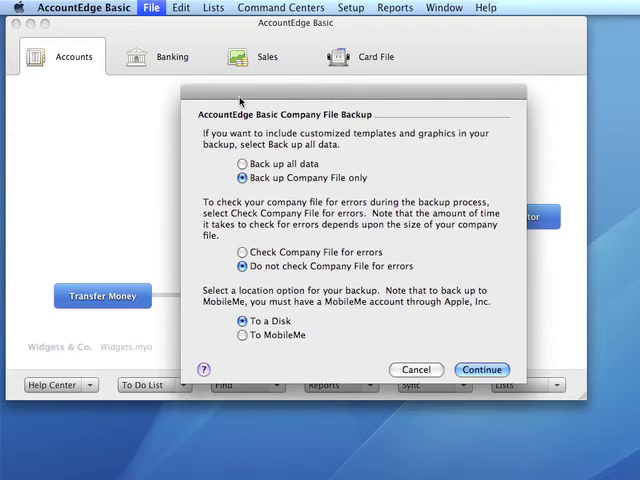
{"action": "mouse_move", "coordinate": [244, 100]}
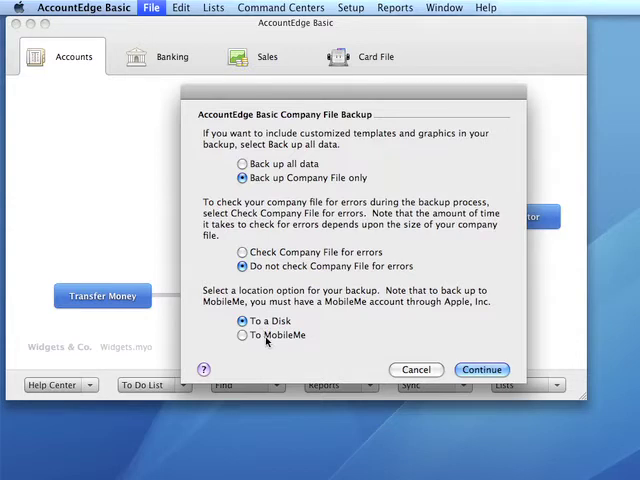
Cancel the Company File Backup dialog without backing up
{"action": "left_click", "coordinate": [244, 320]}
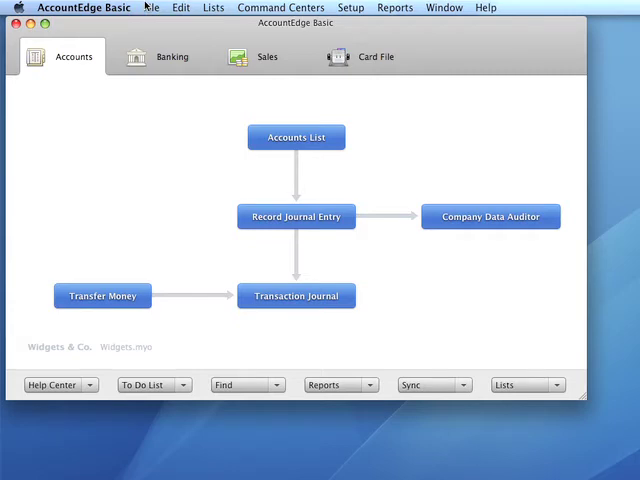
Reopen the File menu to review Verify, Optimize and Purge Journal Entries utilities
{"action": "left_click", "coordinate": [152, 8]}
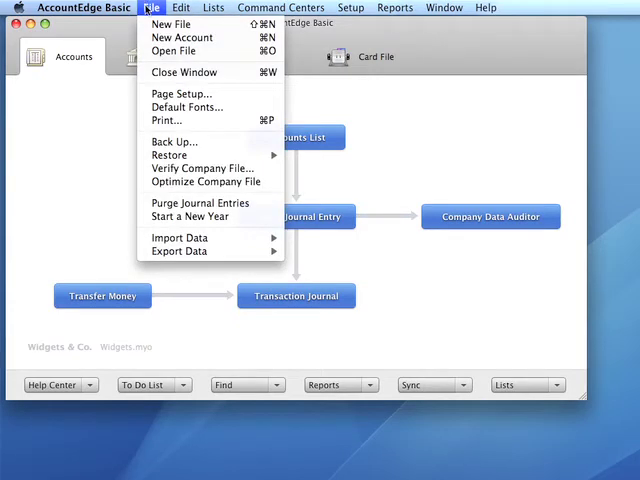
{"action": "mouse_move", "coordinate": [204, 168]}
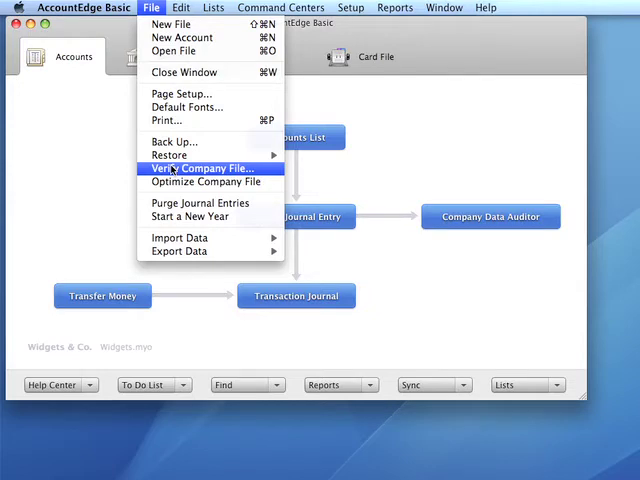
{"action": "mouse_move", "coordinate": [208, 180]}
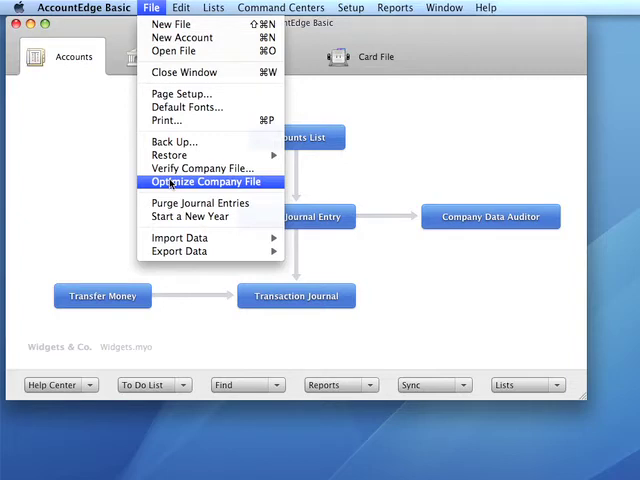
{"action": "mouse_move", "coordinate": [200, 204]}
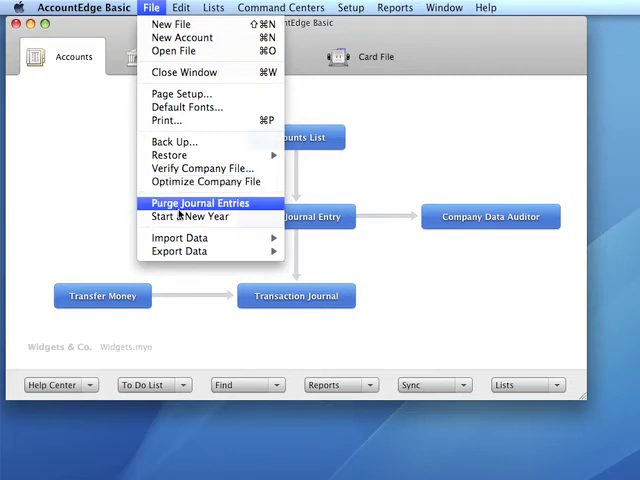
{"action": "mouse_move", "coordinate": [190, 216]}
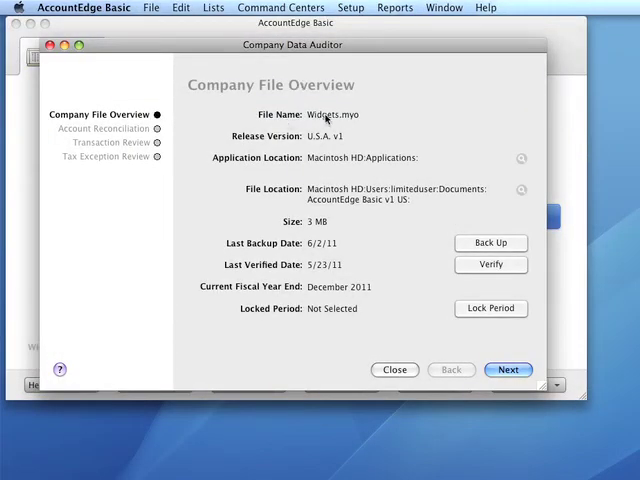
{"action": "mouse_move", "coordinate": [330, 198]}
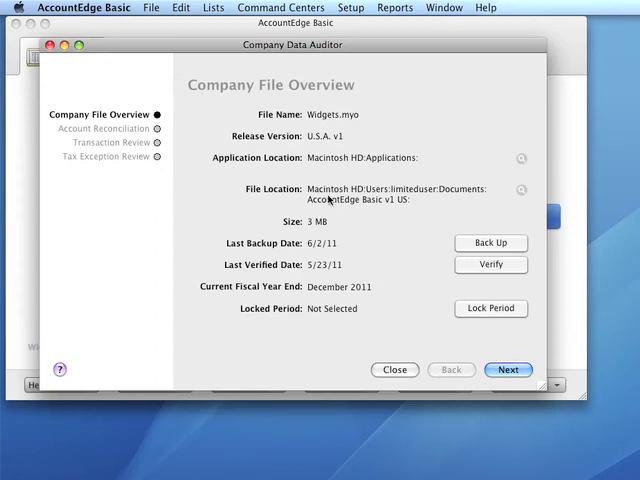
{"action": "mouse_move", "coordinate": [310, 176]}
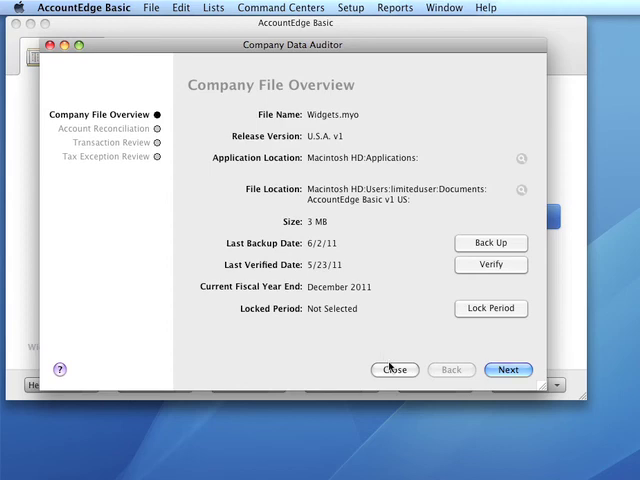
Close the Company Data Auditor's Company File Overview, returning to the Accounts command centre
{"action": "left_click", "coordinate": [394, 368]}
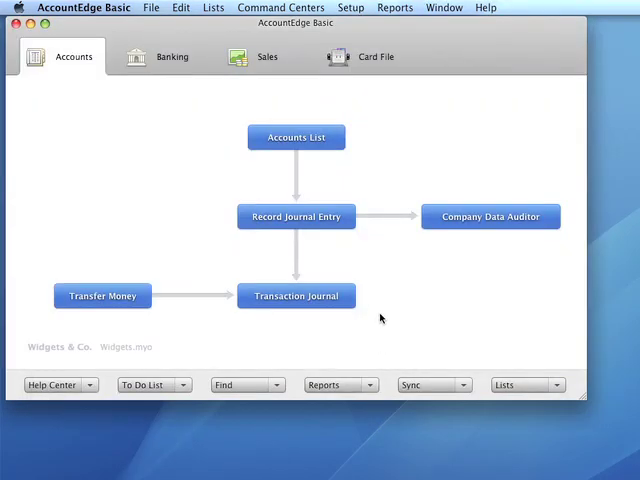